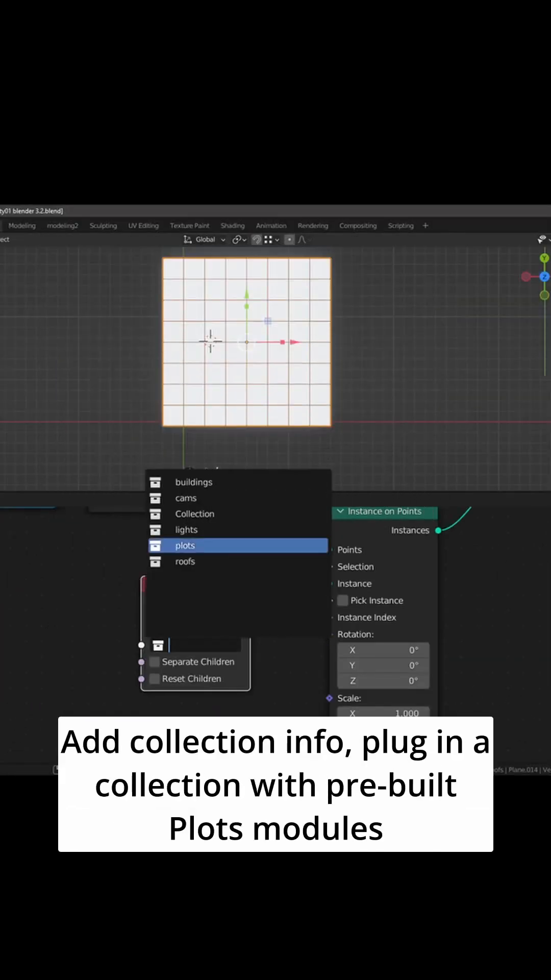
Set the Collection Info node's source to the plots collection.
click(183, 545)
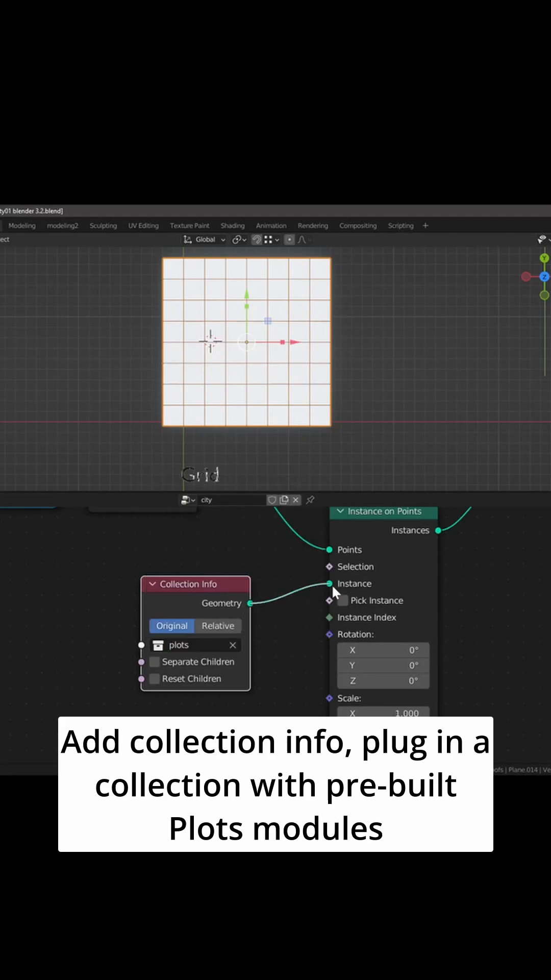
Enable Separate Children with Reset Children, and Pick Instance so each grid point gets one plot module.
click(154, 679)
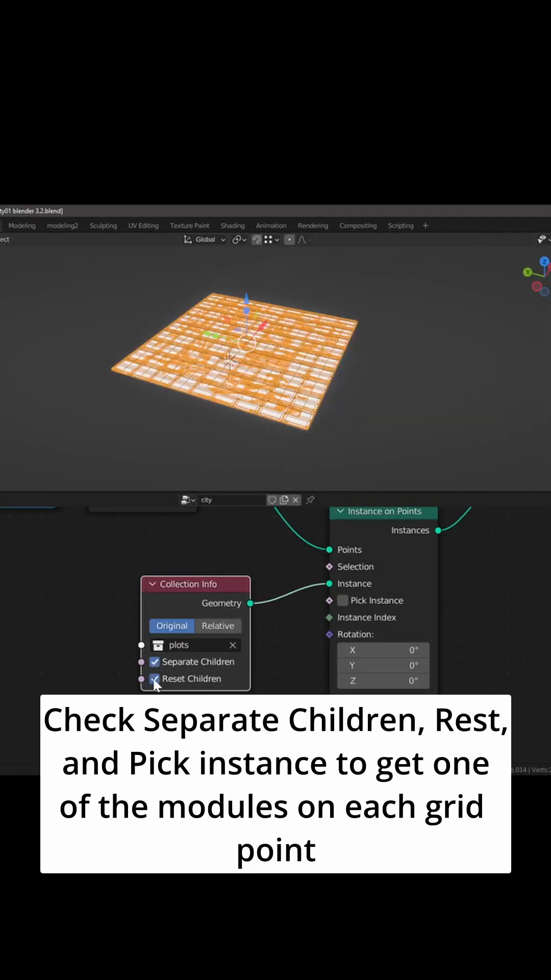
click(343, 600)
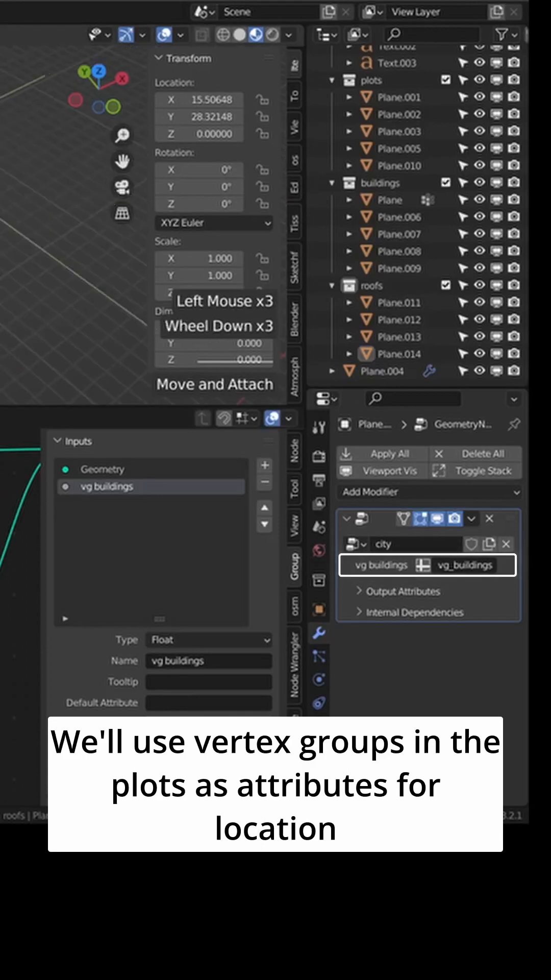
Scroll the modifier panel to reach the vg buildings attribute field.
scroll(down, 3)
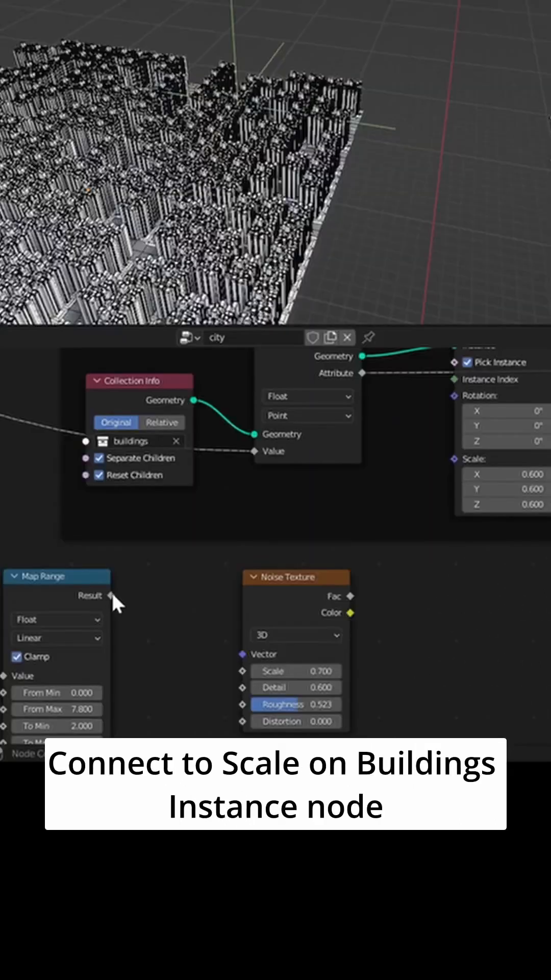
Wire the Map Range Result into the buildings Instance on Points Scale input.
drag(111, 595, 459, 458)
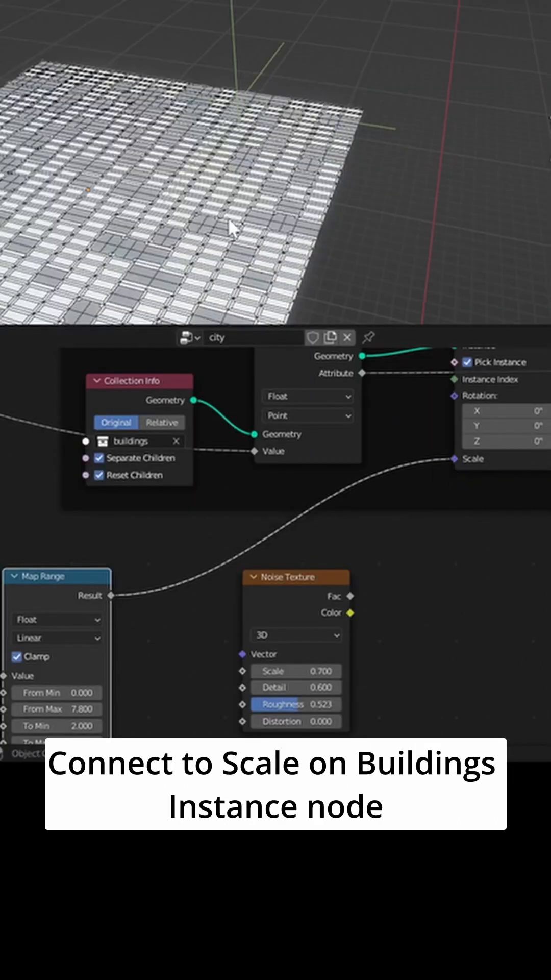